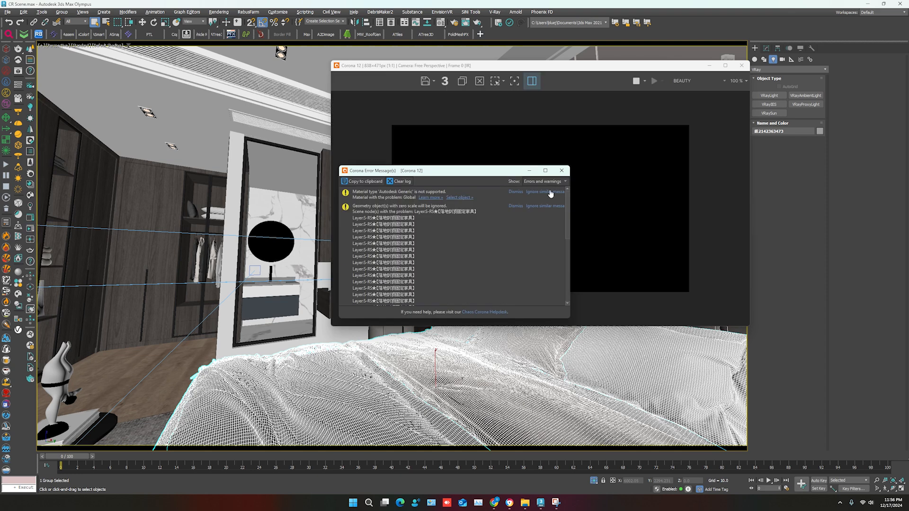
Ignore the repeated Corona error messages and close the Corona render window
left_click(561, 170)
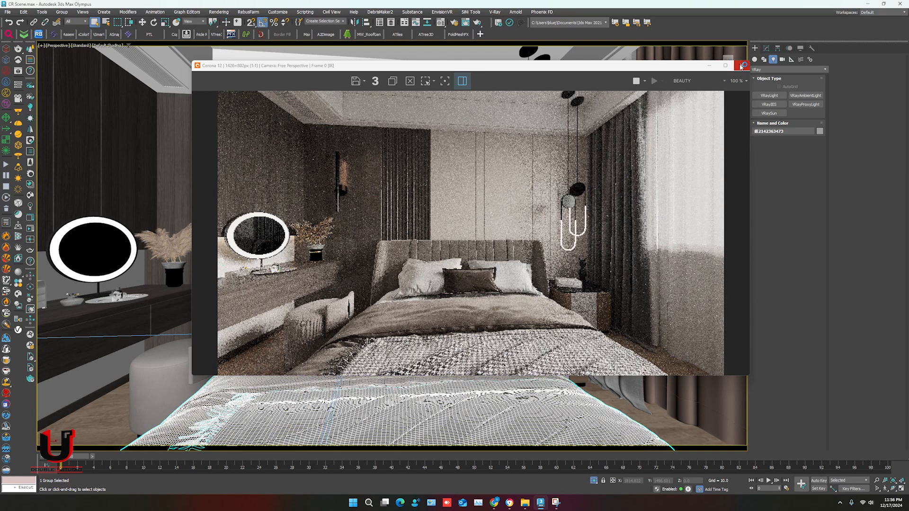
left_click(740, 64)
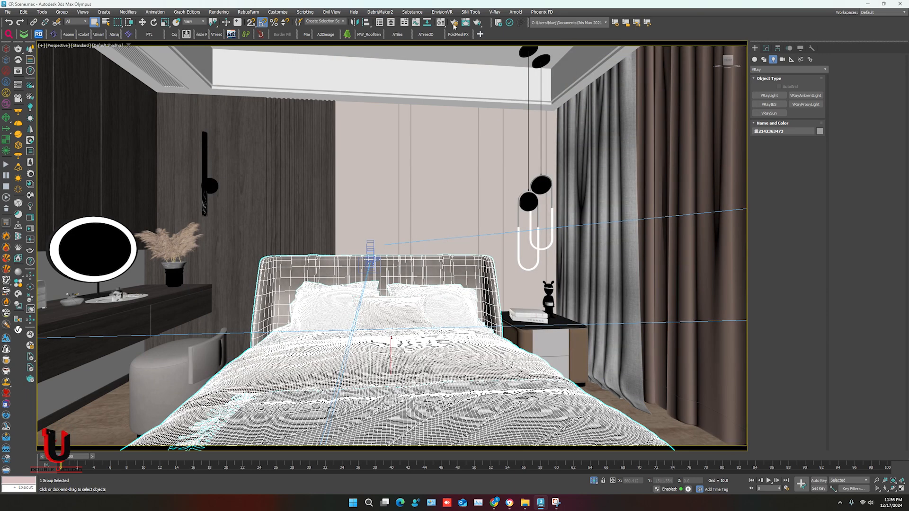
Set the active renderer to V-Ray in Render Setup instead of Corona
left_click(447, 22)
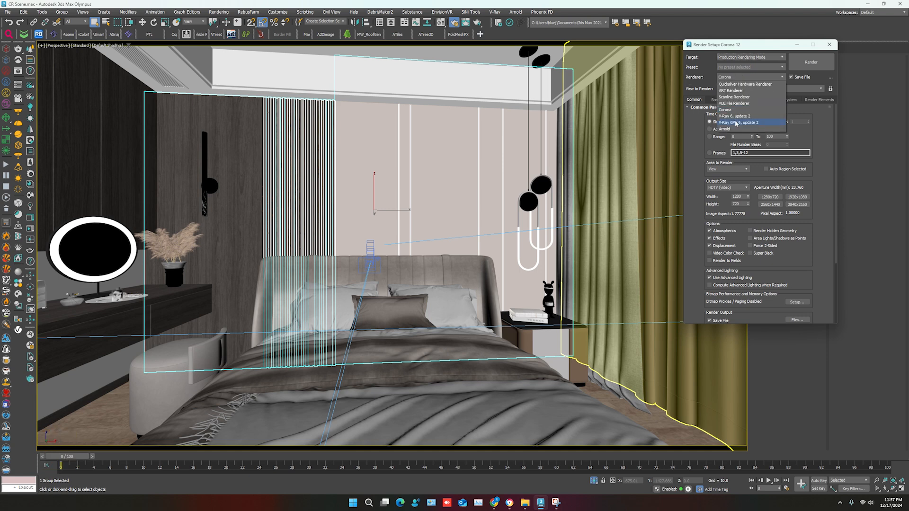
left_click(735, 123)
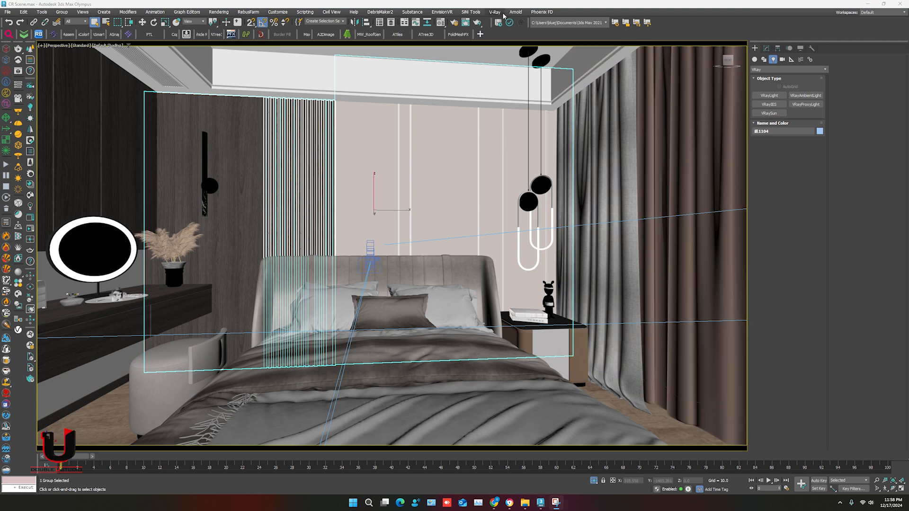
Show the V-Ray menu with its frame buffer, Chaos Cloud and converter entries
left_click(495, 11)
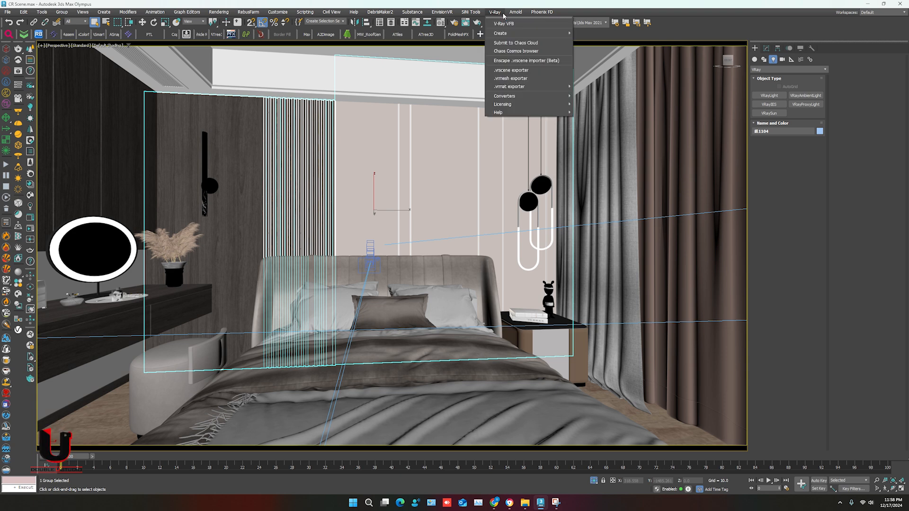
mouse_move(508, 86)
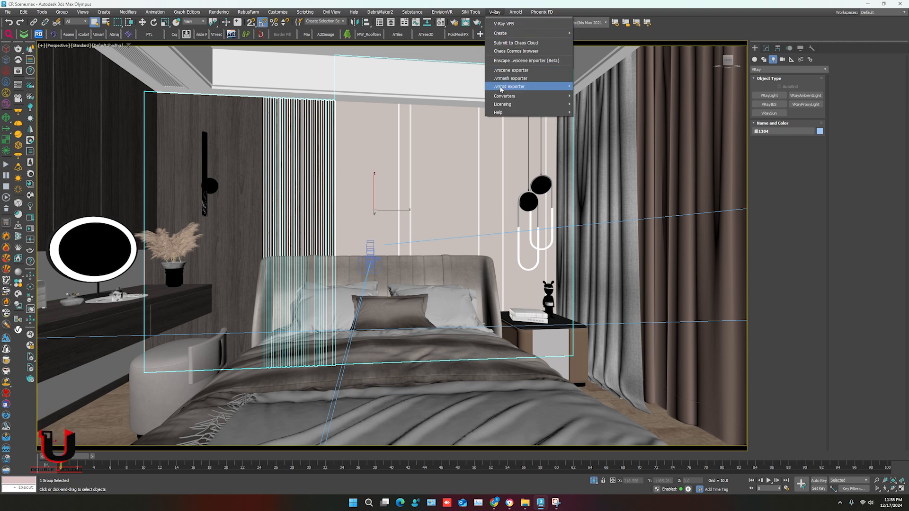
mouse_move(504, 96)
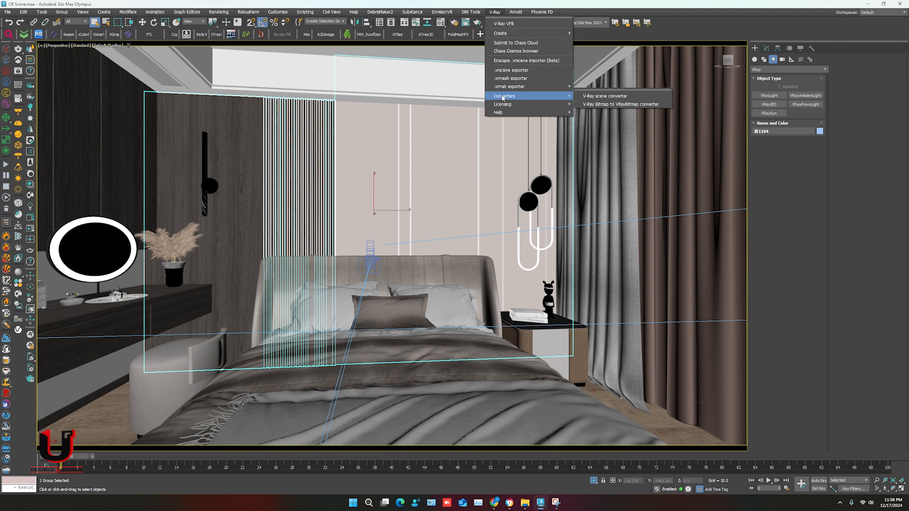
mouse_move(603, 96)
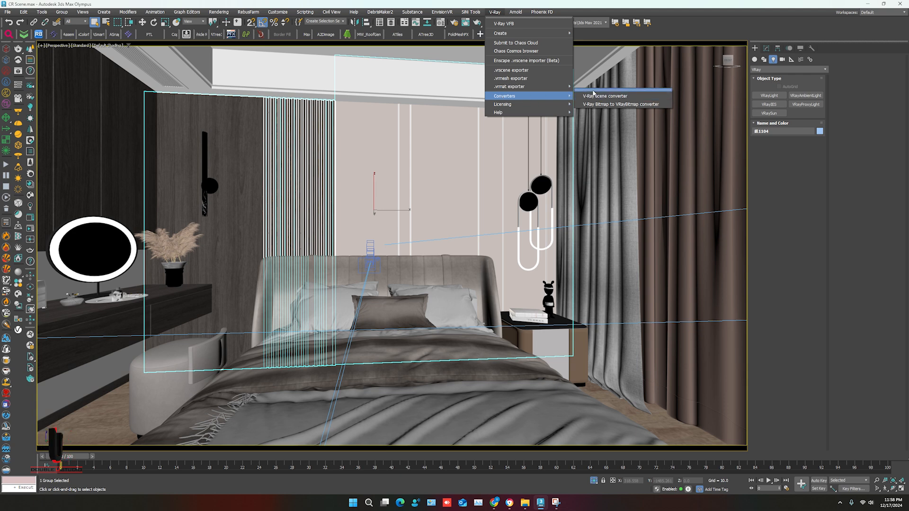
Run the V-Ray scene converter on all materials and raytraced shadows with default options
left_click(603, 96)
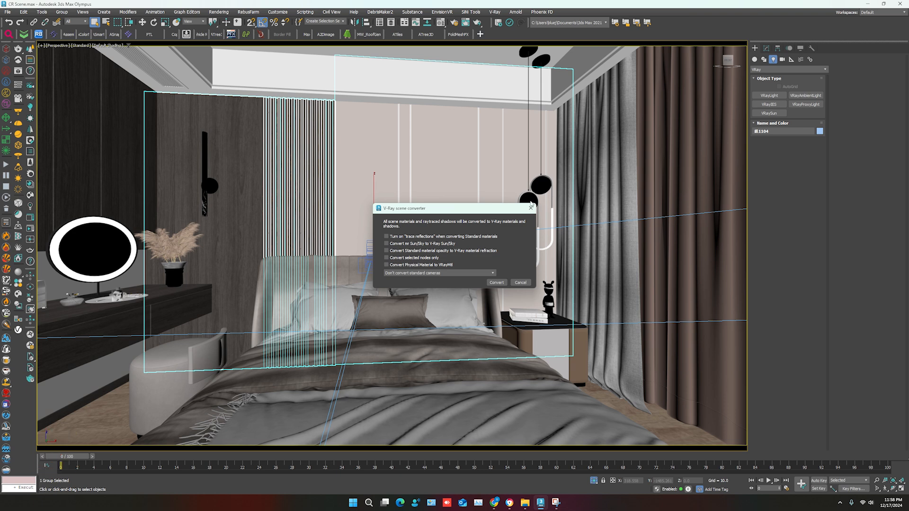
mouse_move(447, 228)
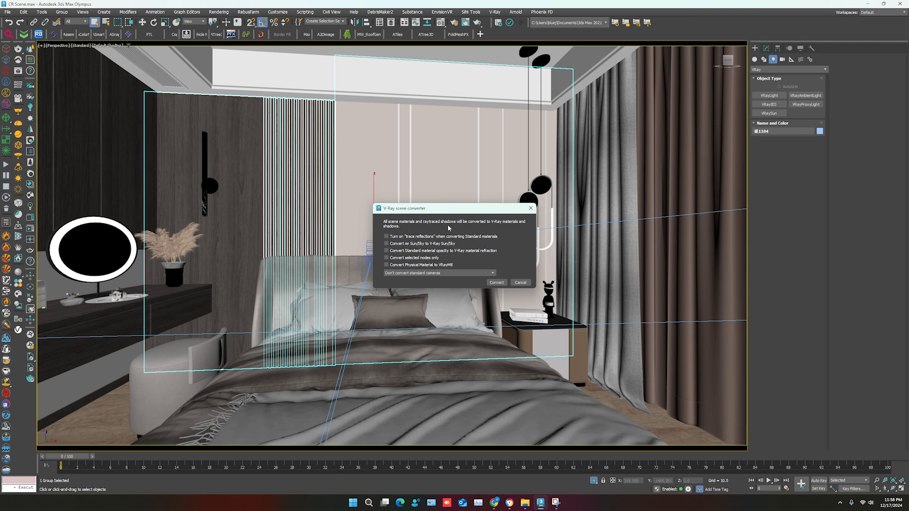
mouse_move(464, 228)
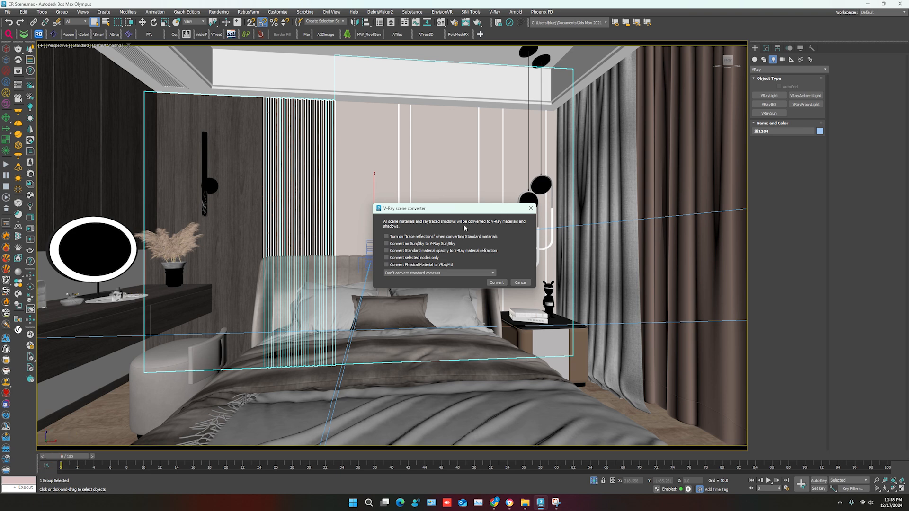
mouse_move(524, 251)
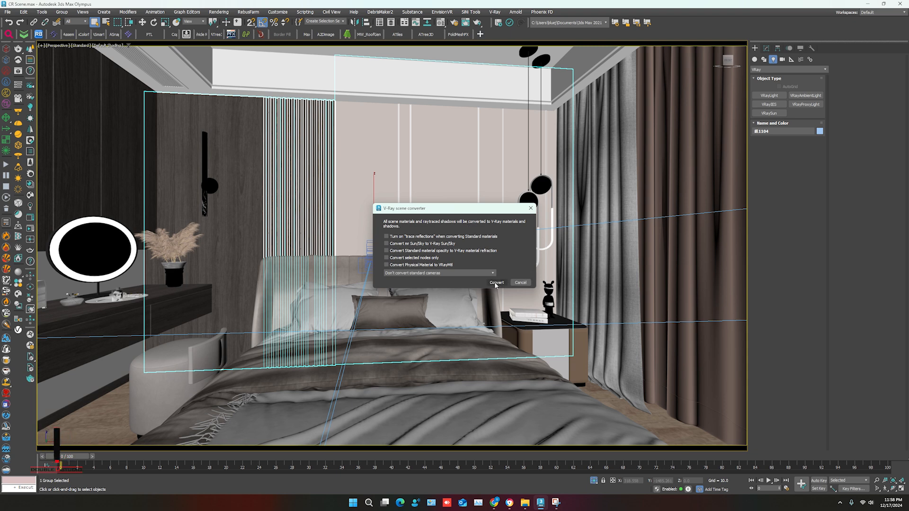
left_click(496, 283)
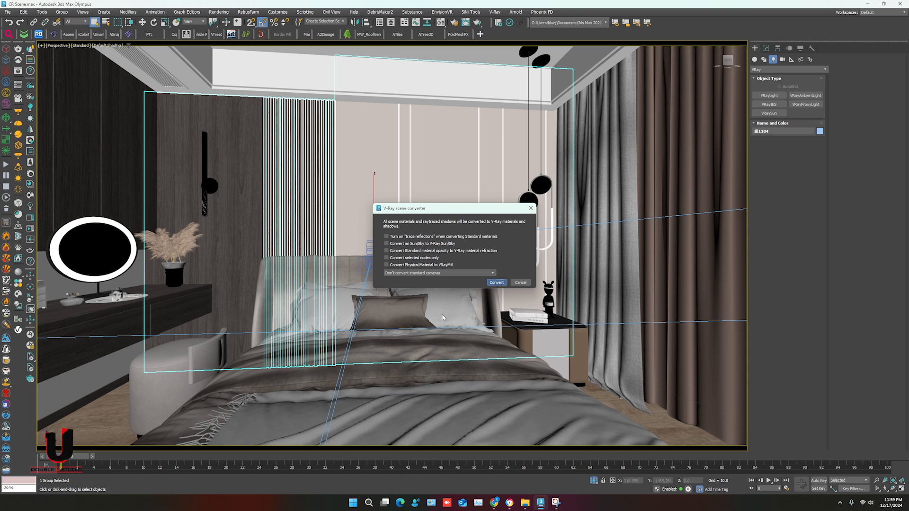
left_click(496, 282)
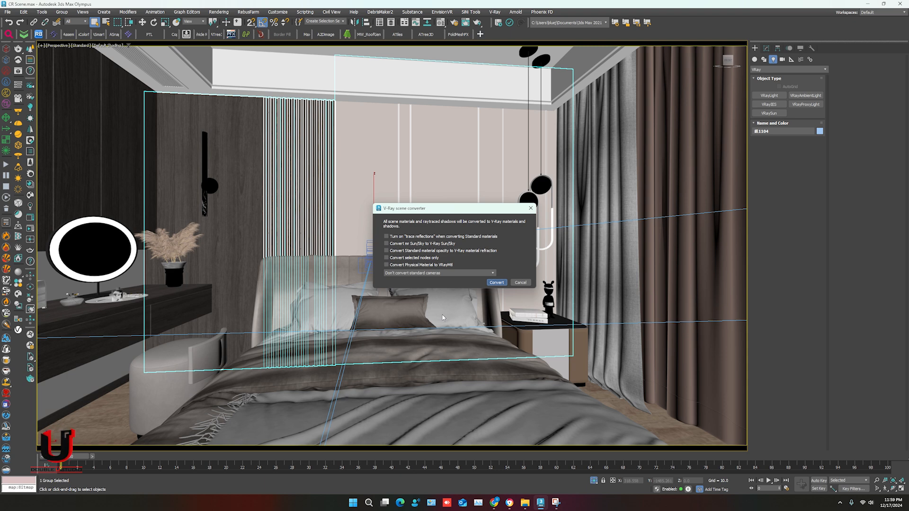
Close the V-Ray scene converter once the material conversion finishes
left_click(496, 284)
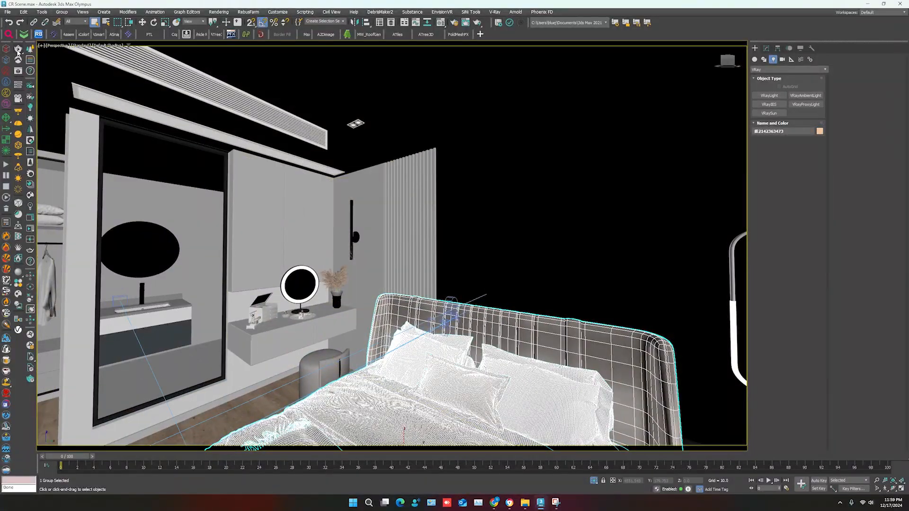
mouse_move(18, 49)
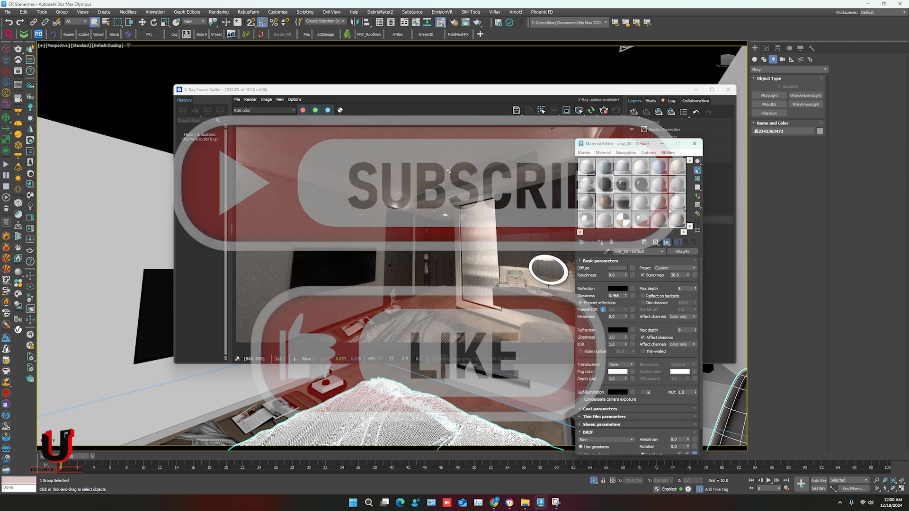
mouse_move(694, 143)
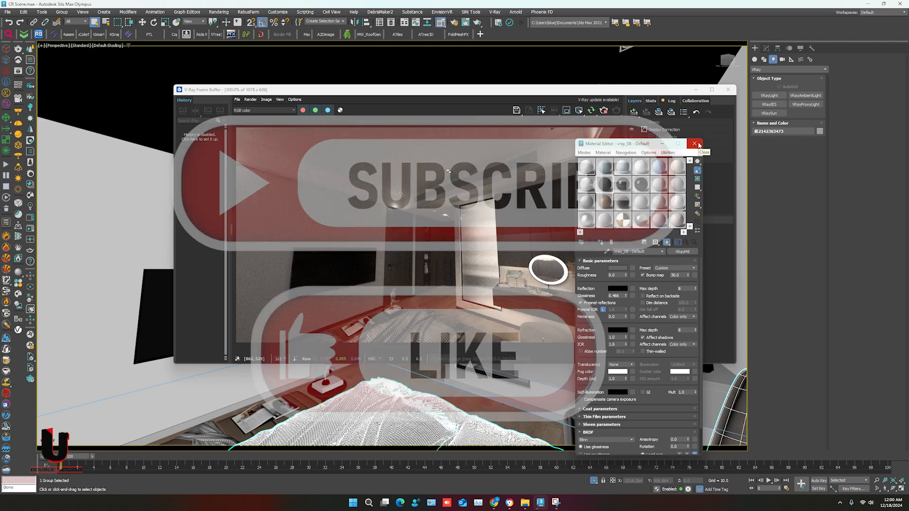
Close the Material Editor, keeping the V-Ray Frame Buffer render of the bedroom open
left_click(694, 143)
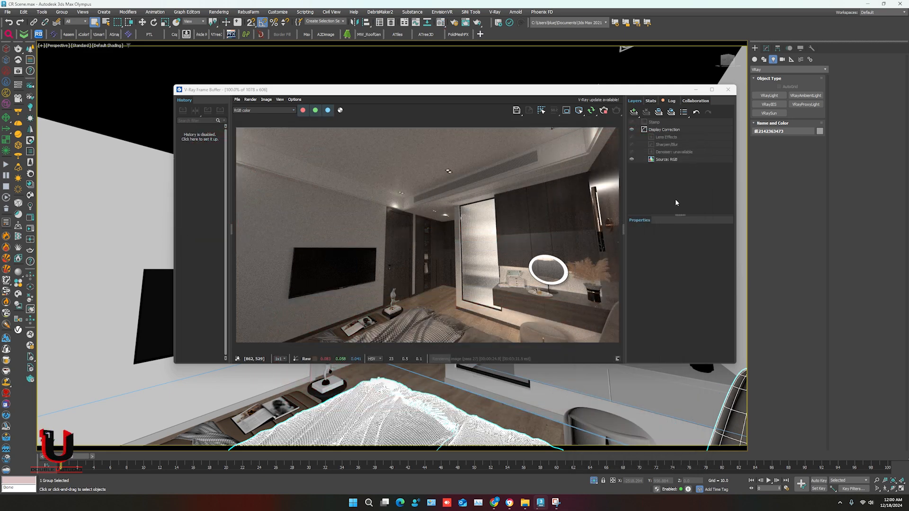